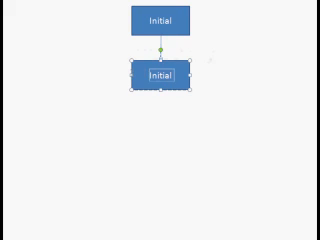
pyautogui.write('Run Conveyor')
pyautogui.write('Level')
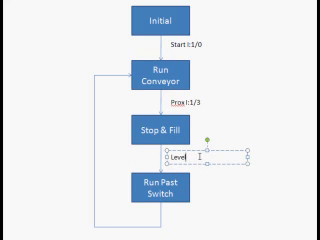
pyautogui.write('I:1/4')
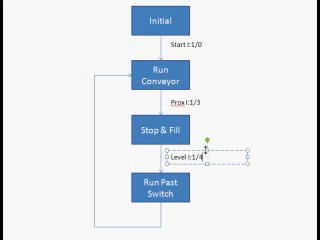